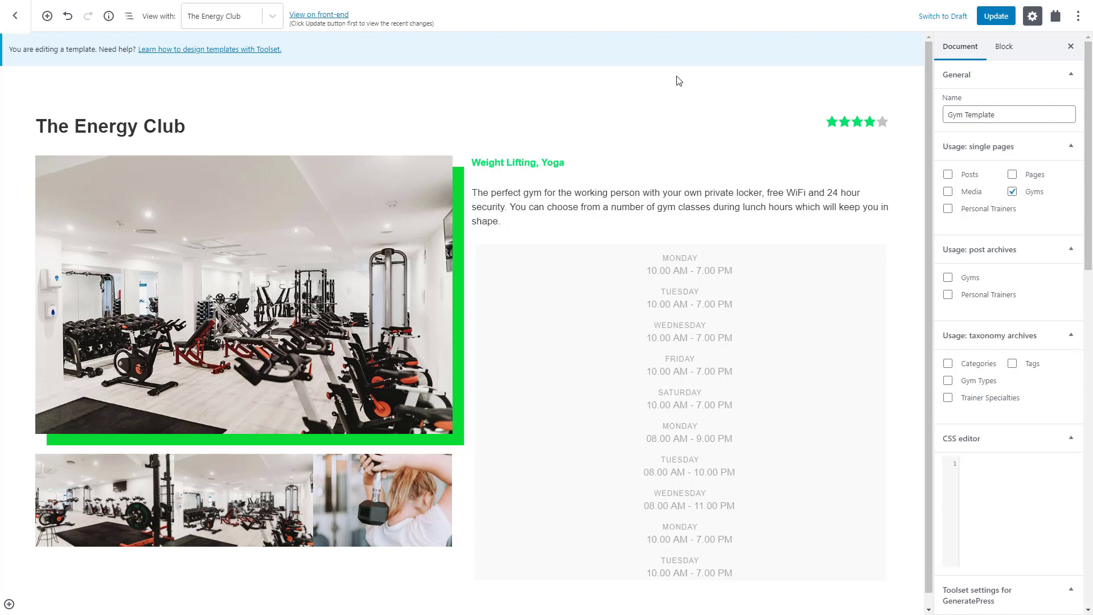
mouse_move(844, 124)
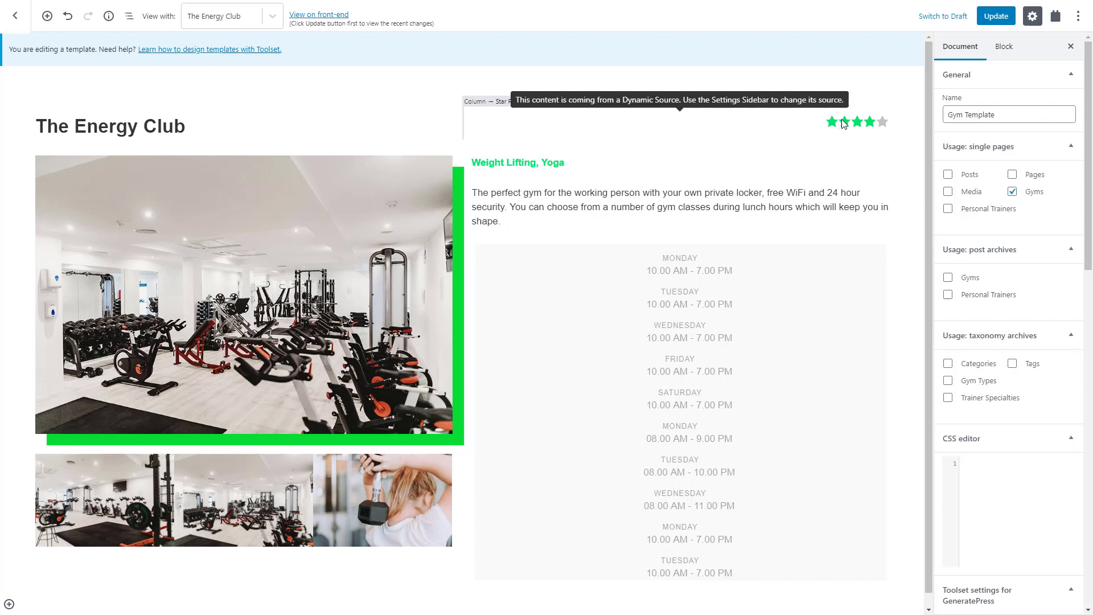
Select the star rating block to view its Gyms Rating dynamic source in the sidebar
click(847, 122)
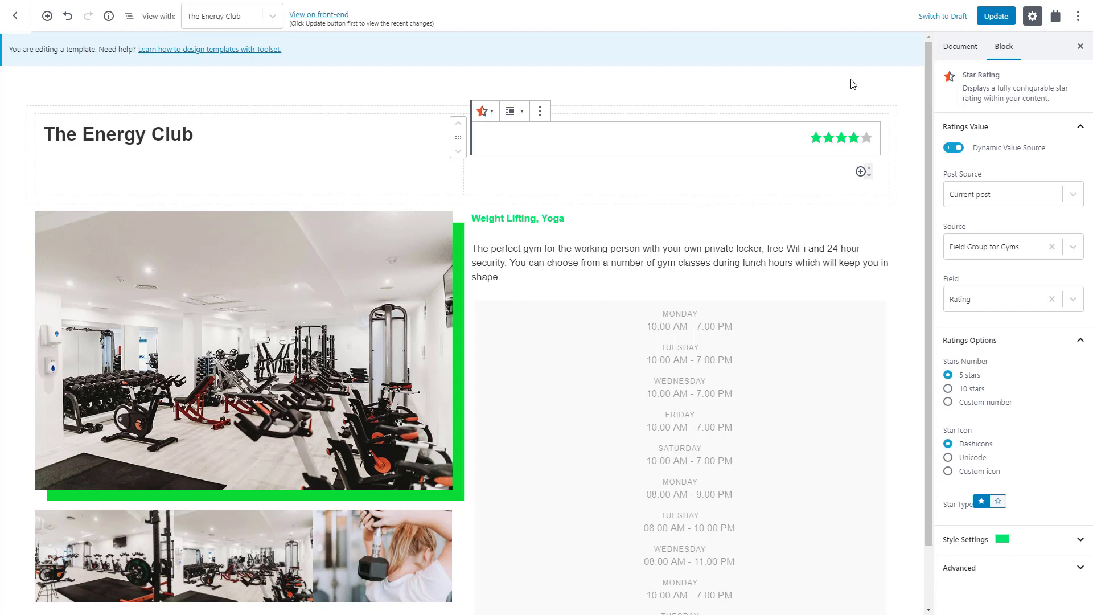
Insert a Fields and Text block in the column and type the label 'Rating:'
click(859, 171)
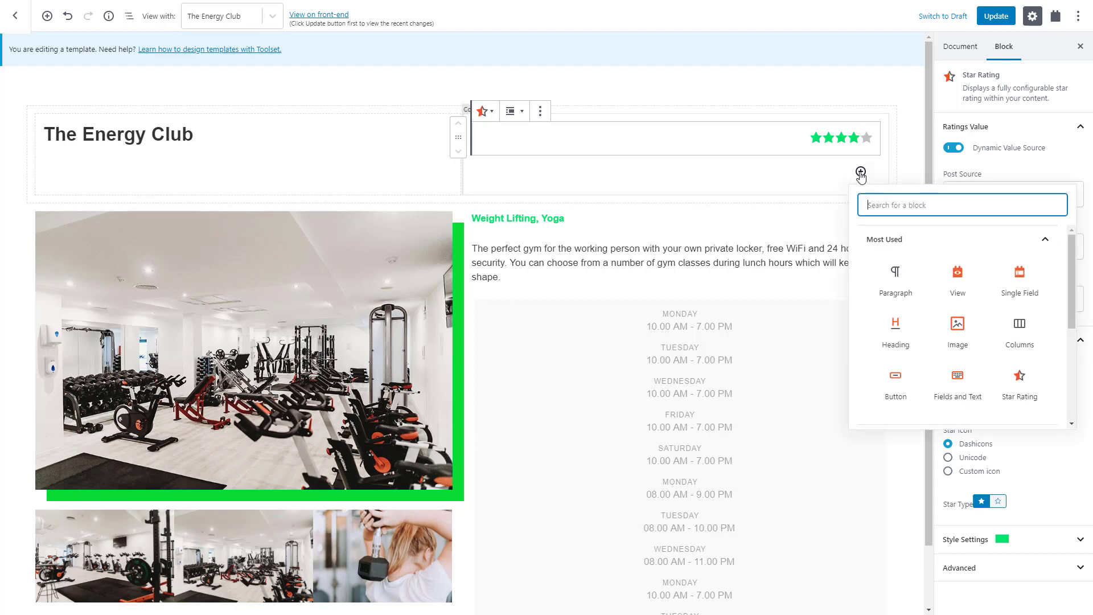
text(field)
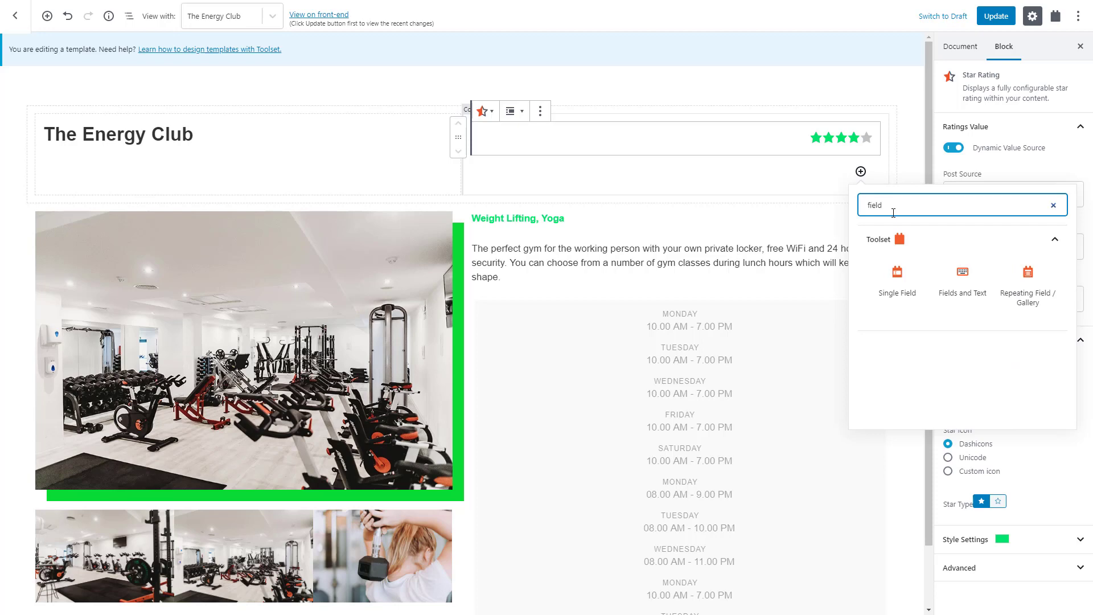
click(961, 280)
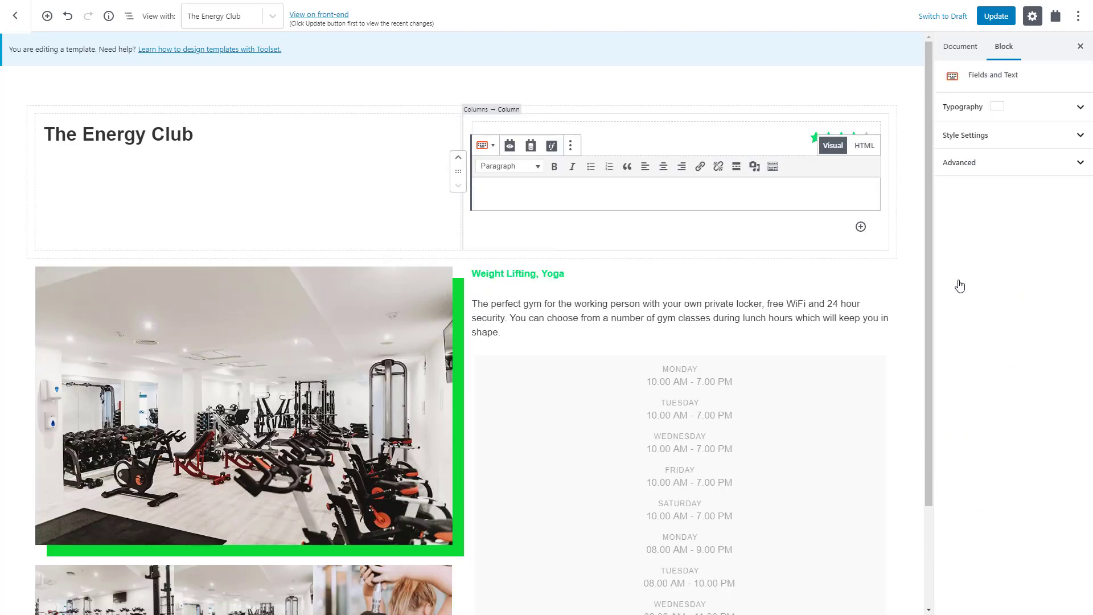
click(653, 196)
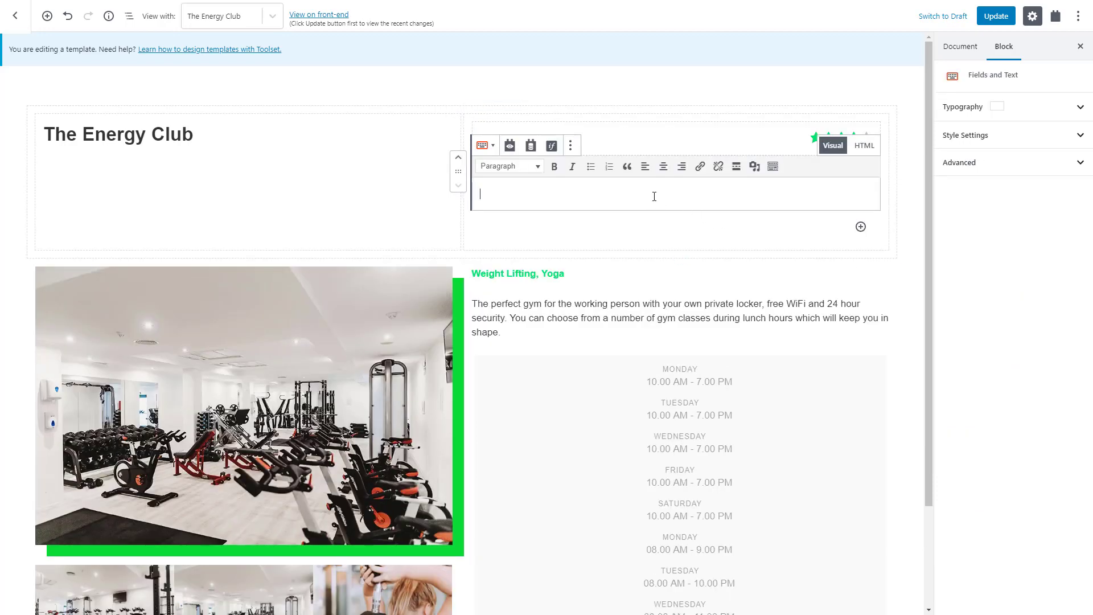
text(Rating:)
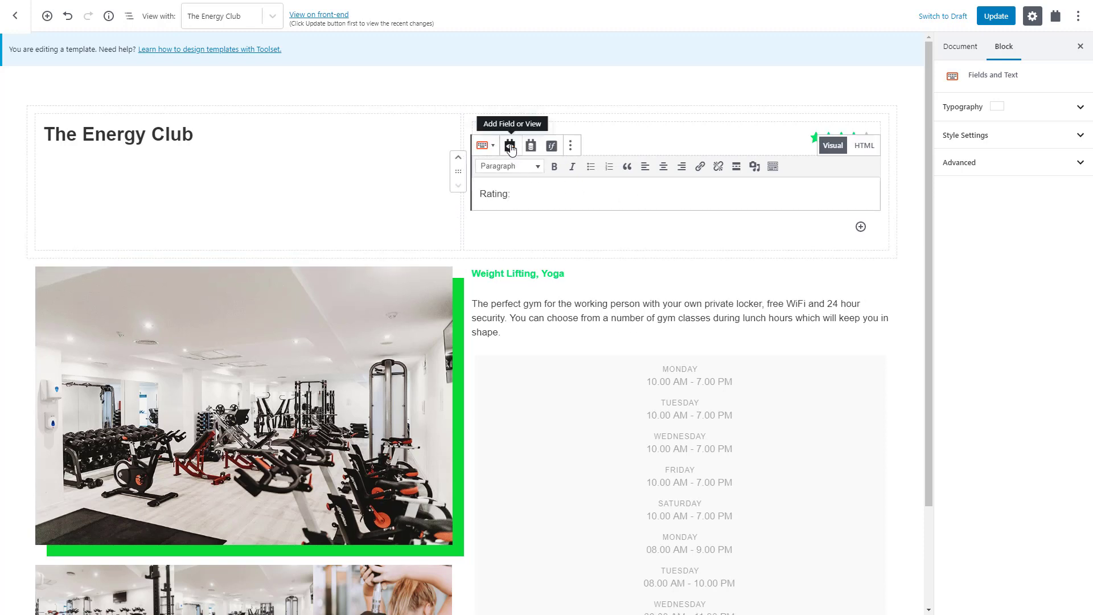
Insert the Gyms Rating field shortcode with FIELD_VALUE format after the label
click(510, 145)
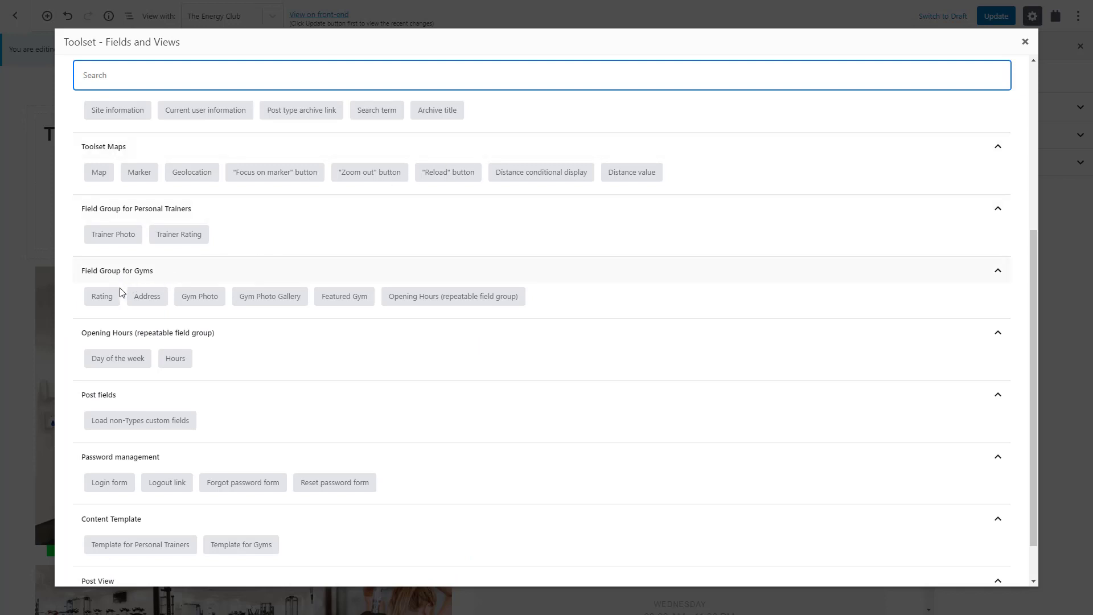
click(102, 296)
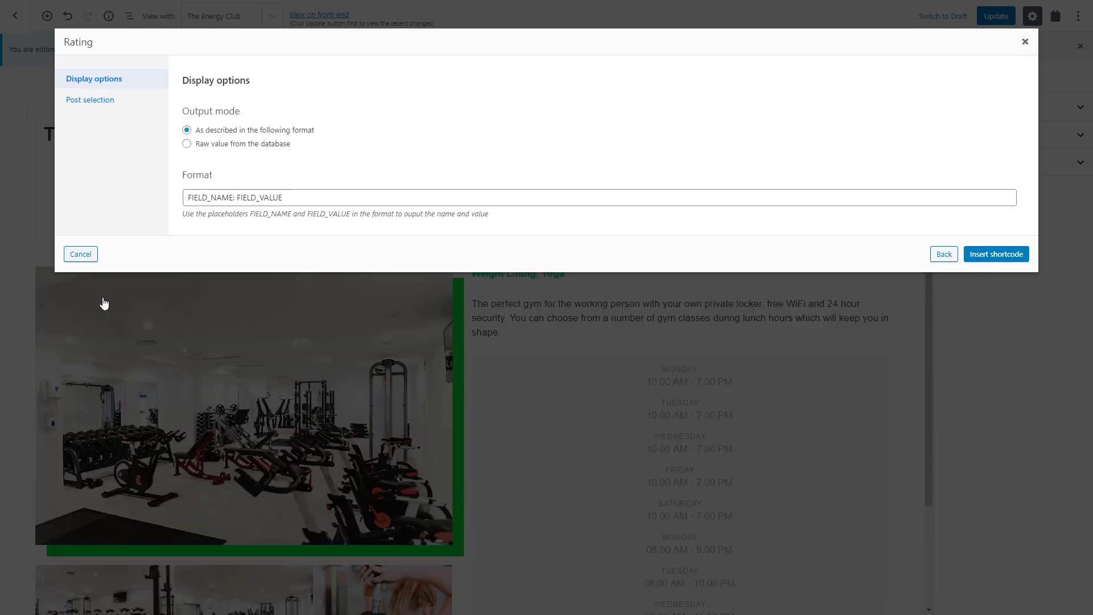
click(235, 197)
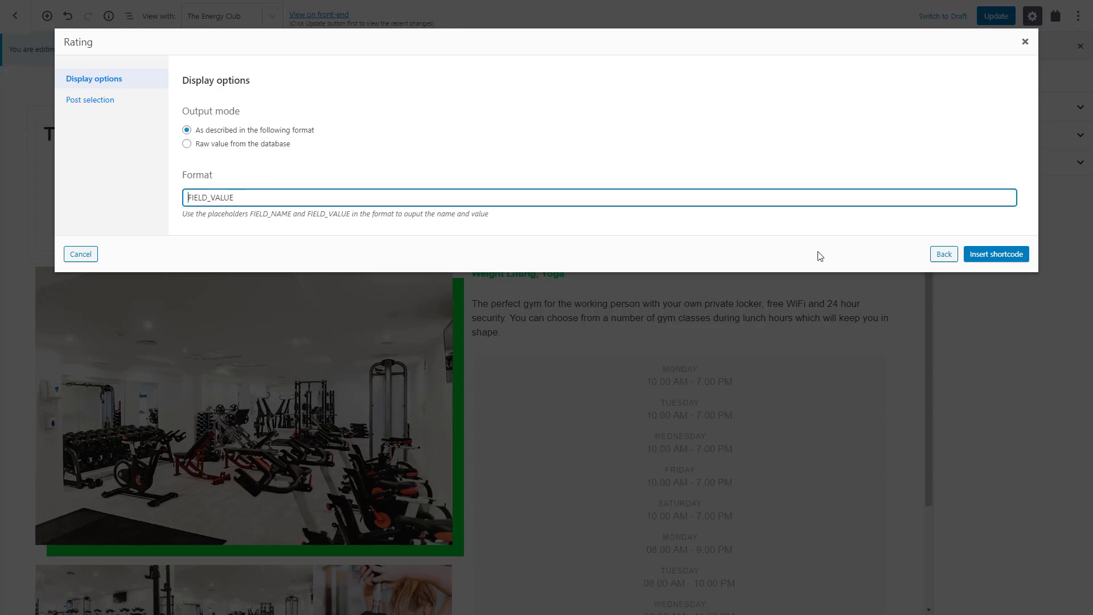
click(996, 253)
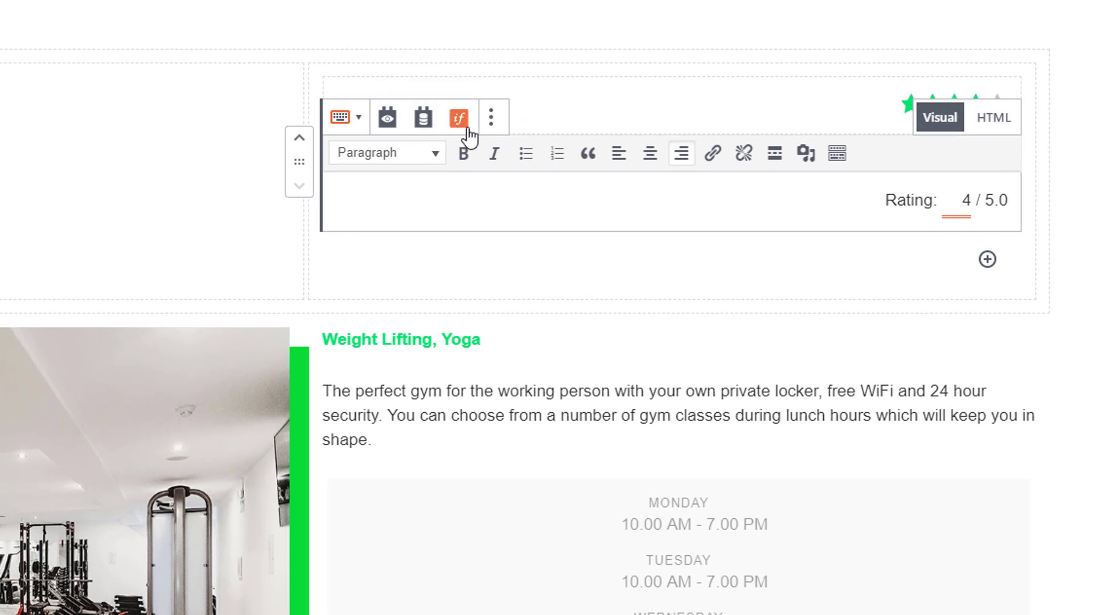
mouse_move(459, 118)
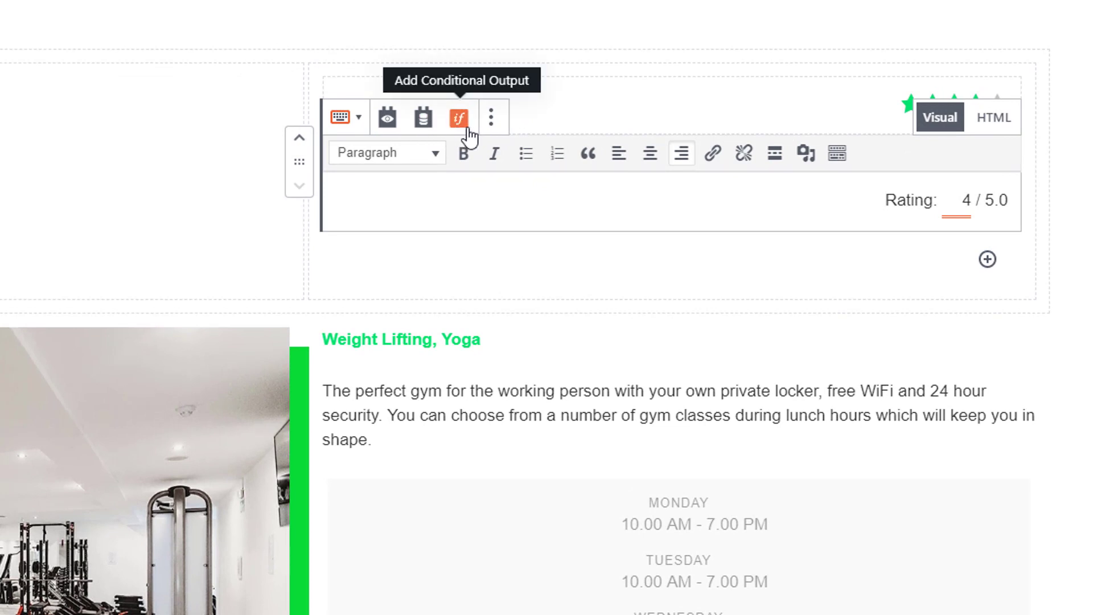